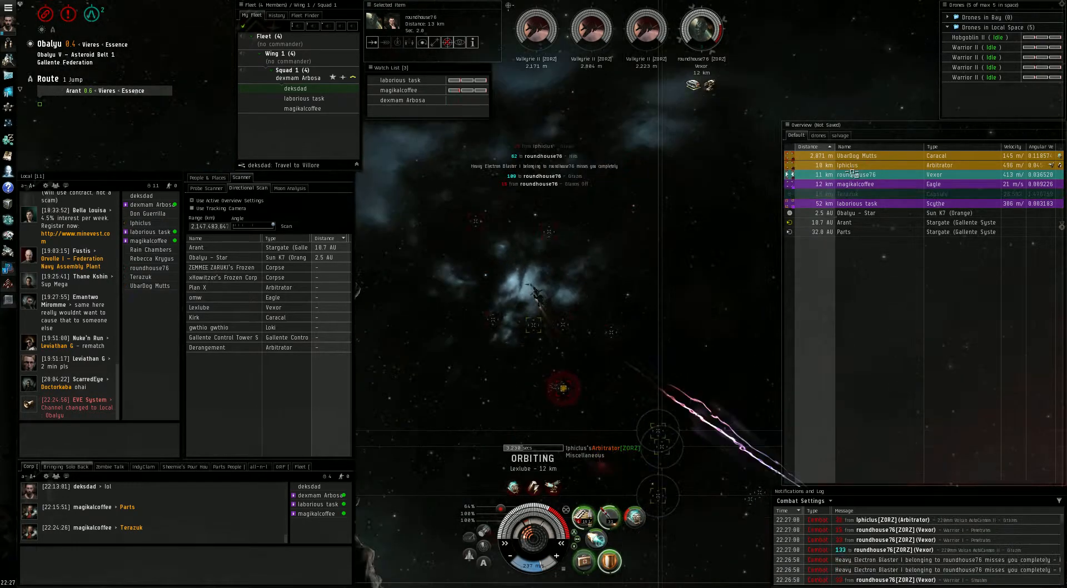
# Orbit the targeted Vexor at 12 km while weapons and drones stay engaged
pyautogui.click(879, 156)
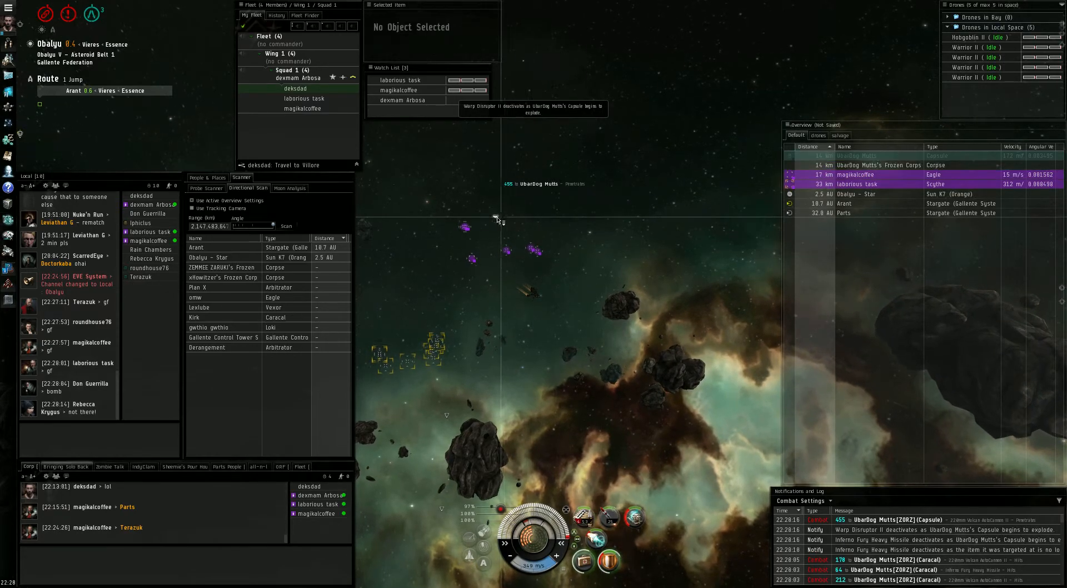
# Select the Caldari cruiser wreck about 16 km away after the Caracal and pod die
pyautogui.click(487, 211)
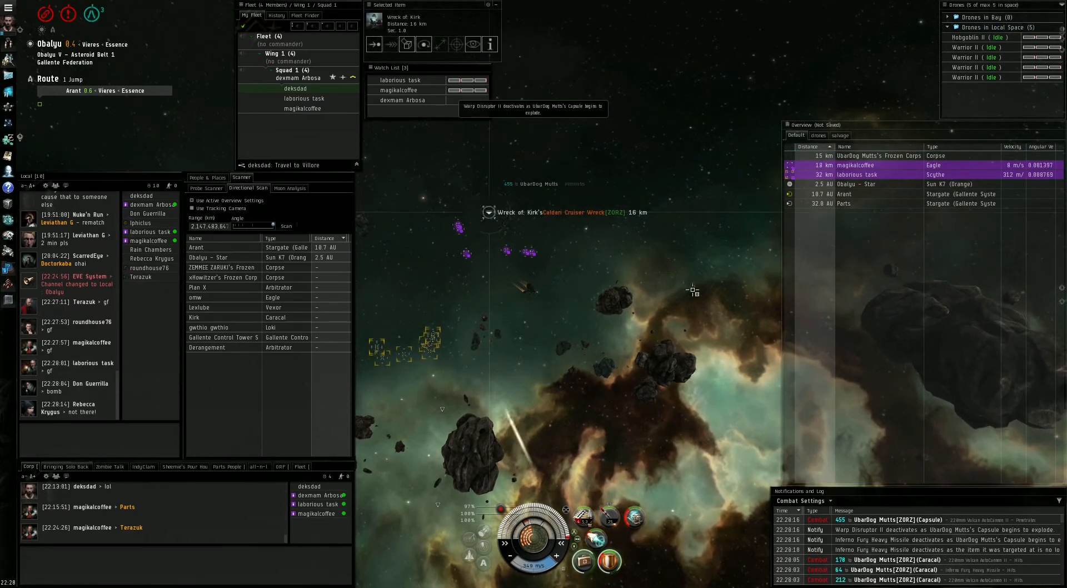